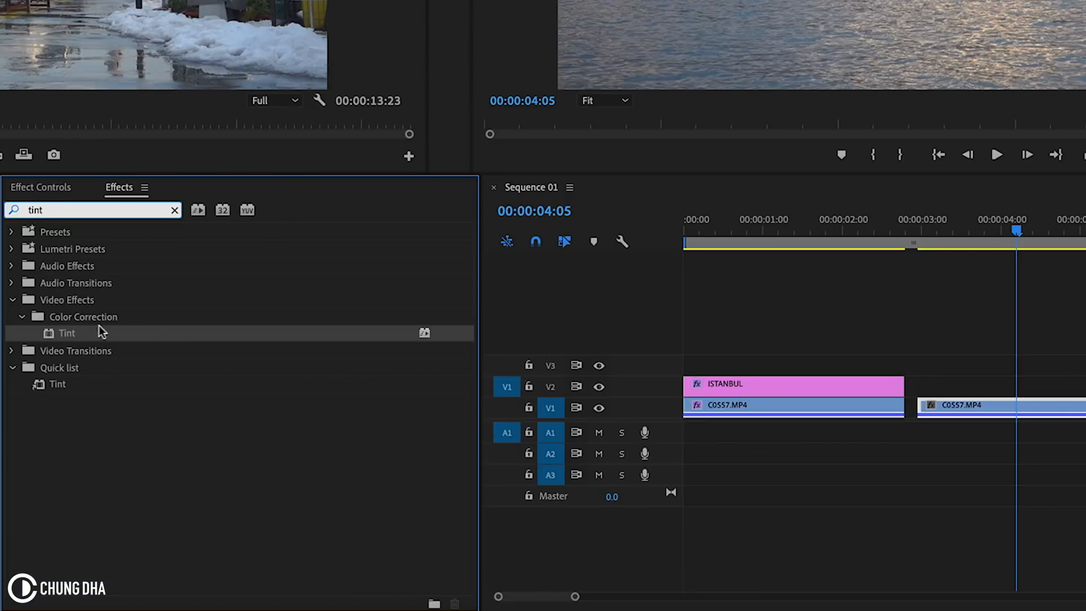
{"action": "mouse_move", "coordinate": [95, 332]}
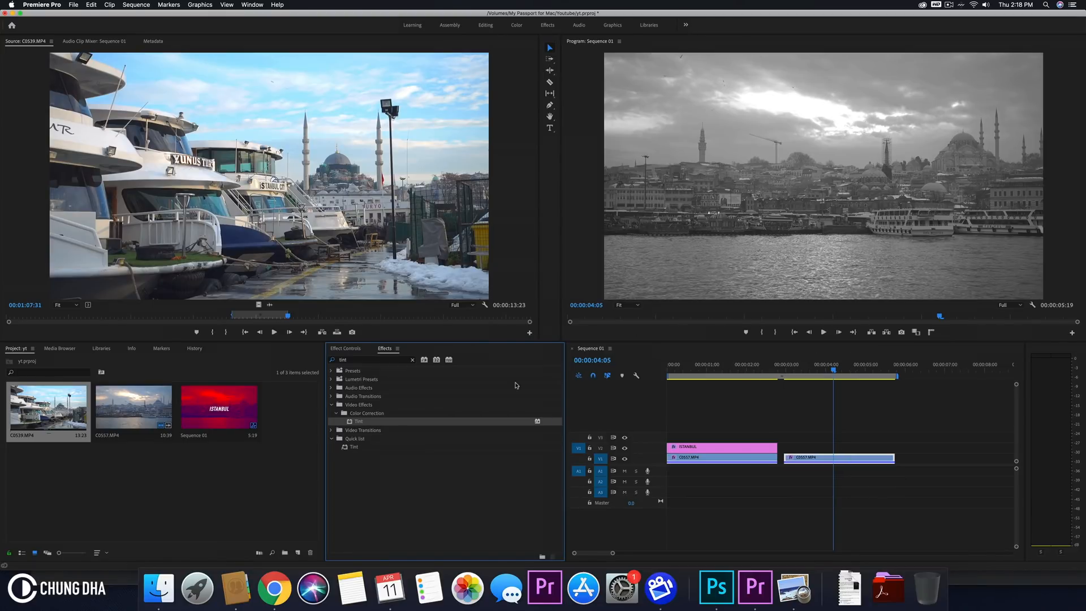
Step: Set Tint's Map White To colour to red so the clip's bright tones turn red
{"action": "left_click", "coordinate": [346, 348]}
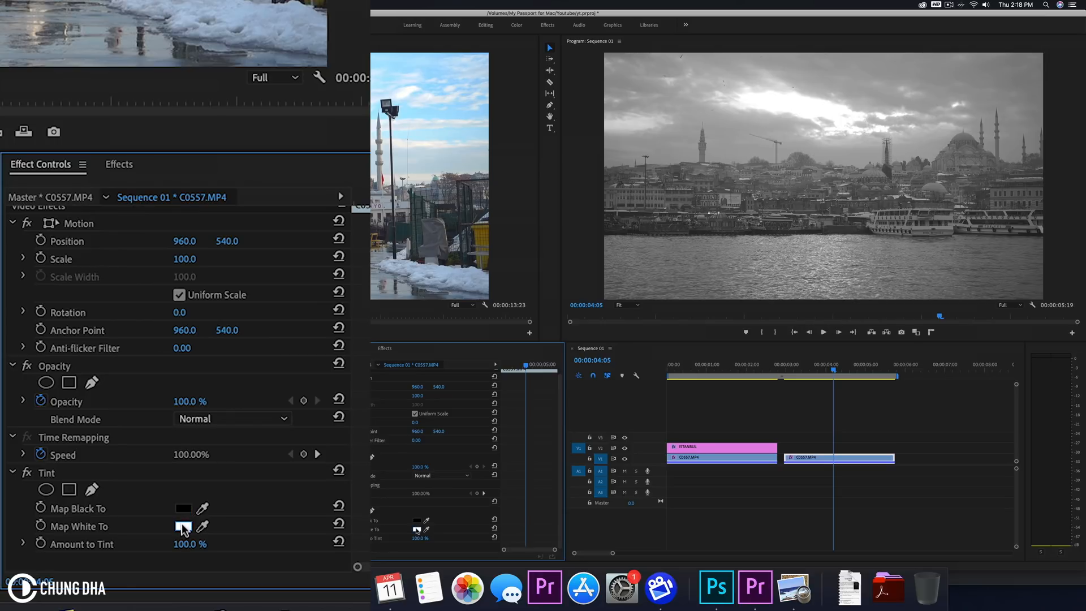
{"action": "left_click", "coordinate": [184, 525]}
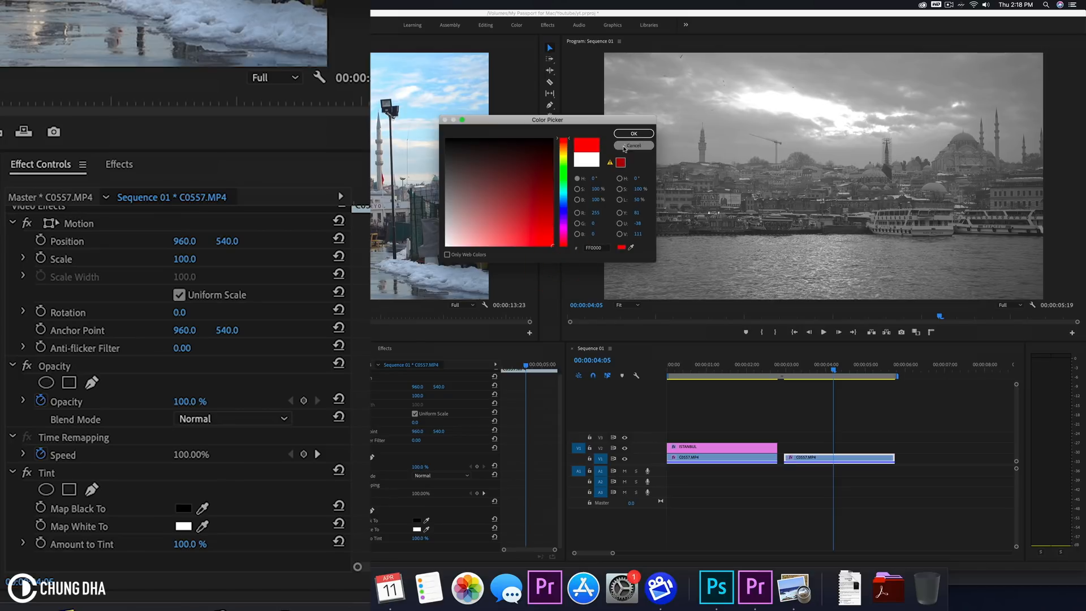
{"action": "left_click", "coordinate": [631, 133]}
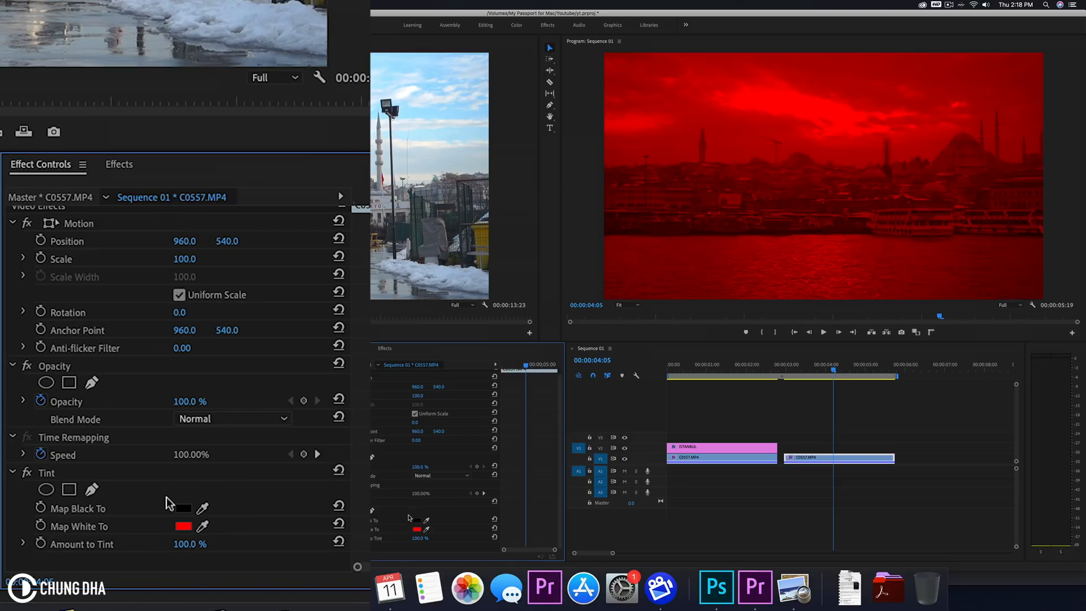
{"action": "left_click", "coordinate": [182, 508]}
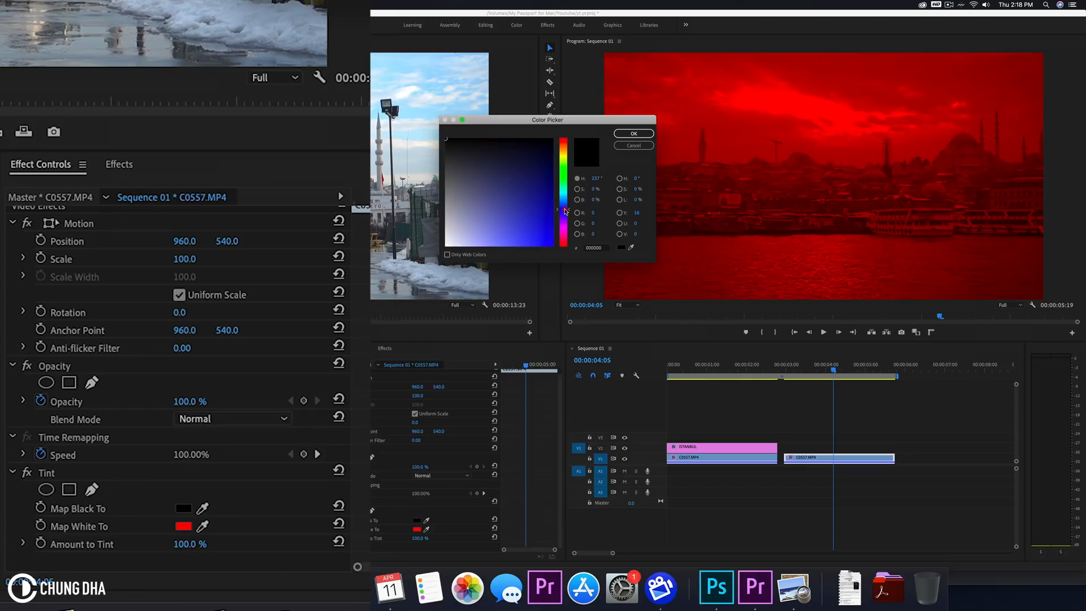
Step: Set Tint's Map Black To colour to dark blue, completing the red-and-blue duotone
{"action": "left_click", "coordinate": [563, 192]}
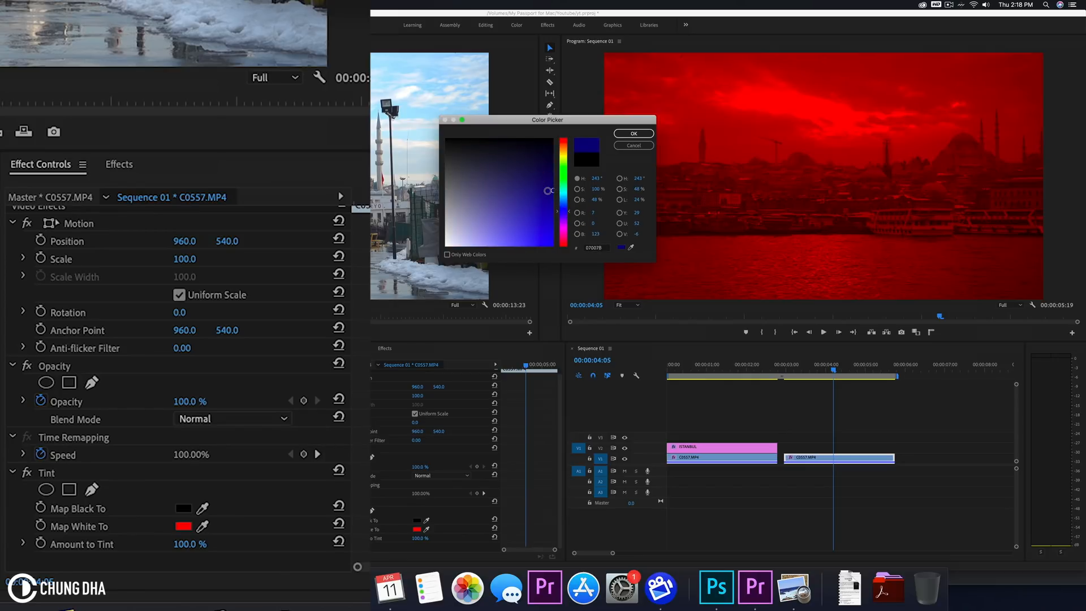
{"action": "left_click", "coordinate": [633, 133]}
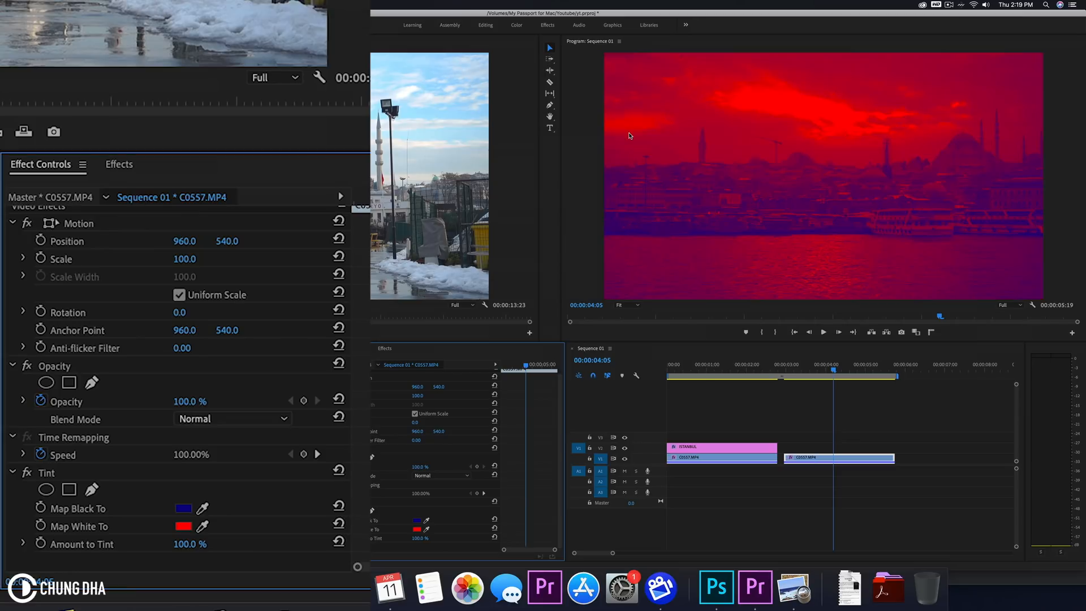
{"action": "mouse_move", "coordinate": [785, 250]}
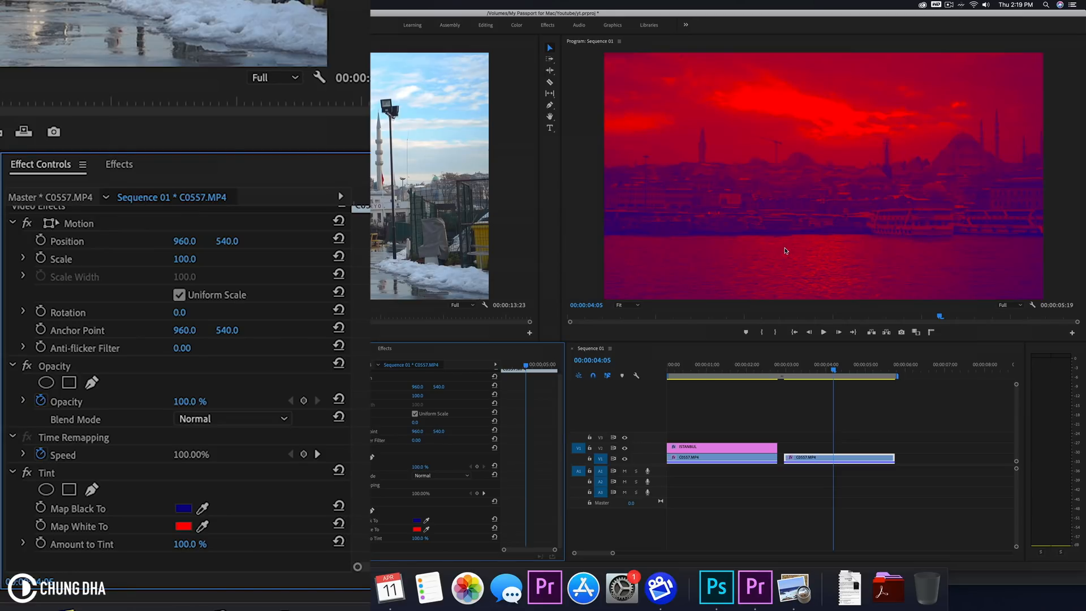